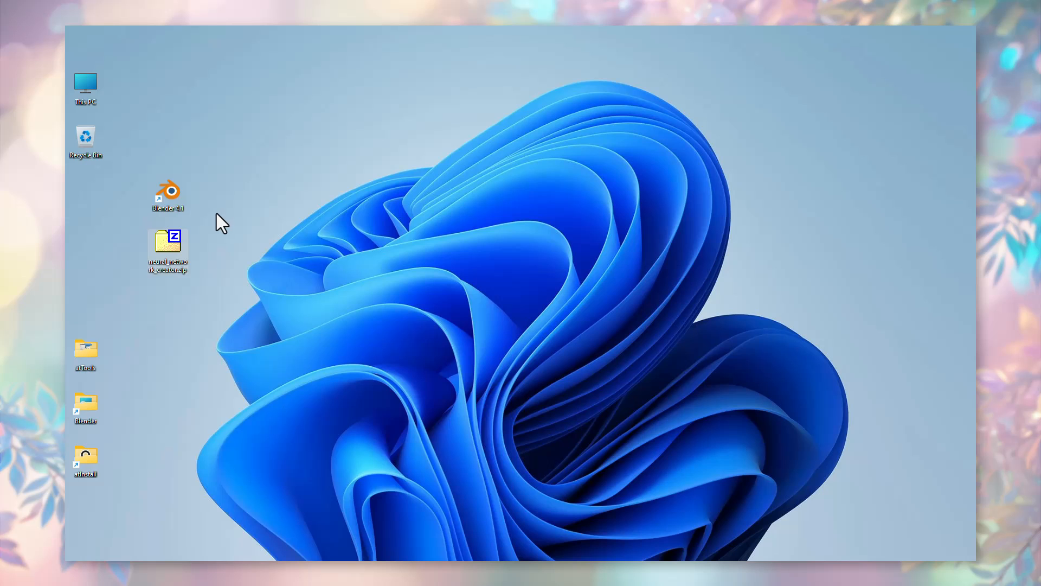
# - Launch Blender from its desktop shortcut
pyautogui.doubleClick(167, 193)
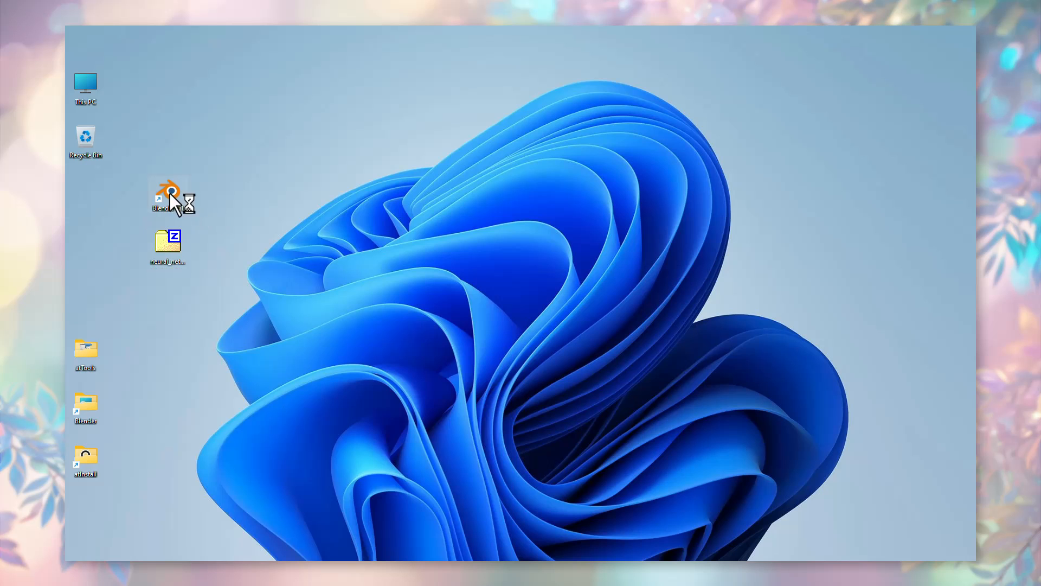
# - Install neural_network_creator.zip from Preferences > Add-ons and enable Neural Network Creator
pyautogui.click(107, 32)
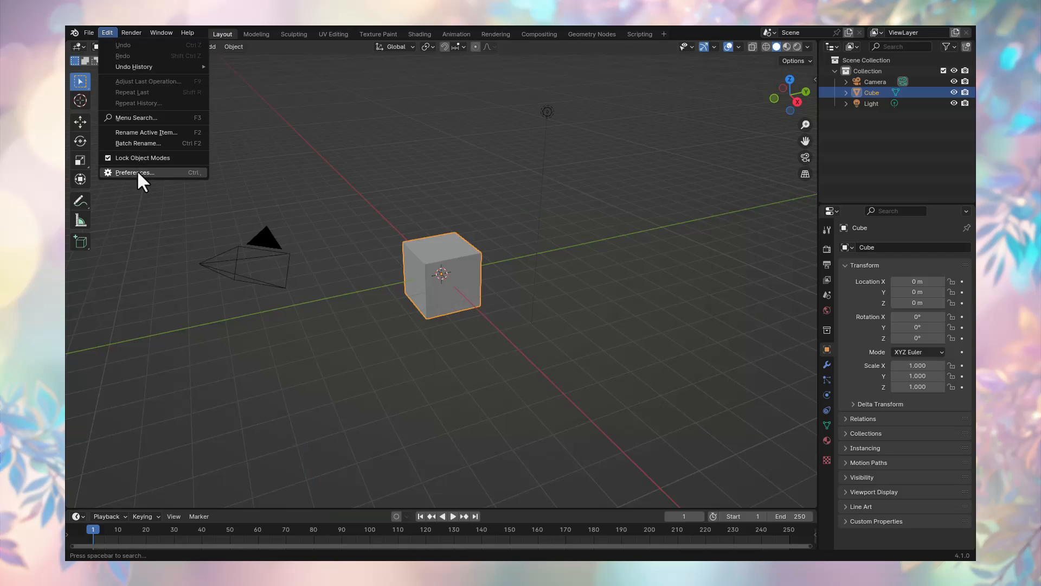
pyautogui.click(135, 173)
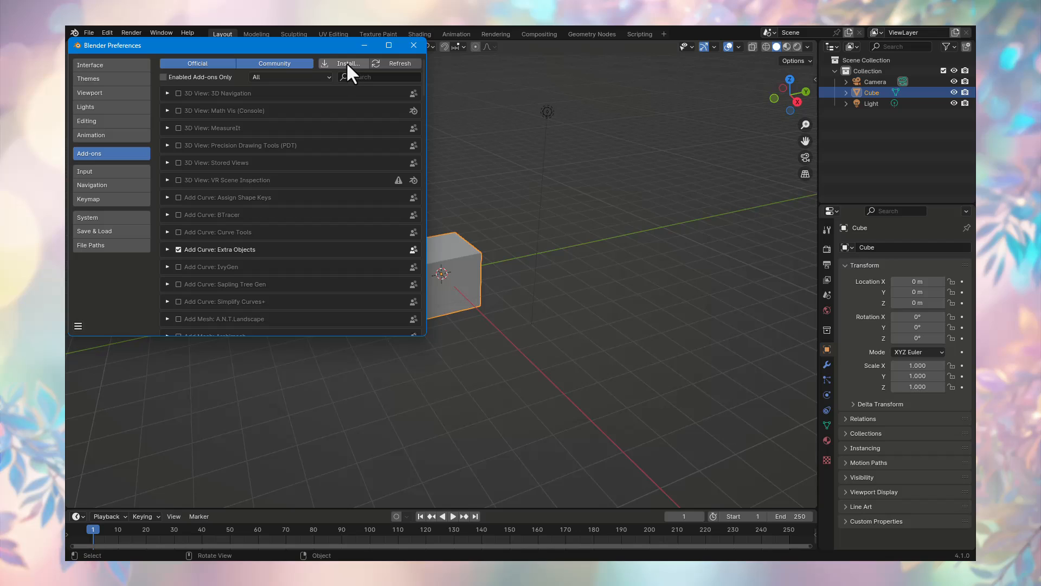
pyautogui.click(348, 63)
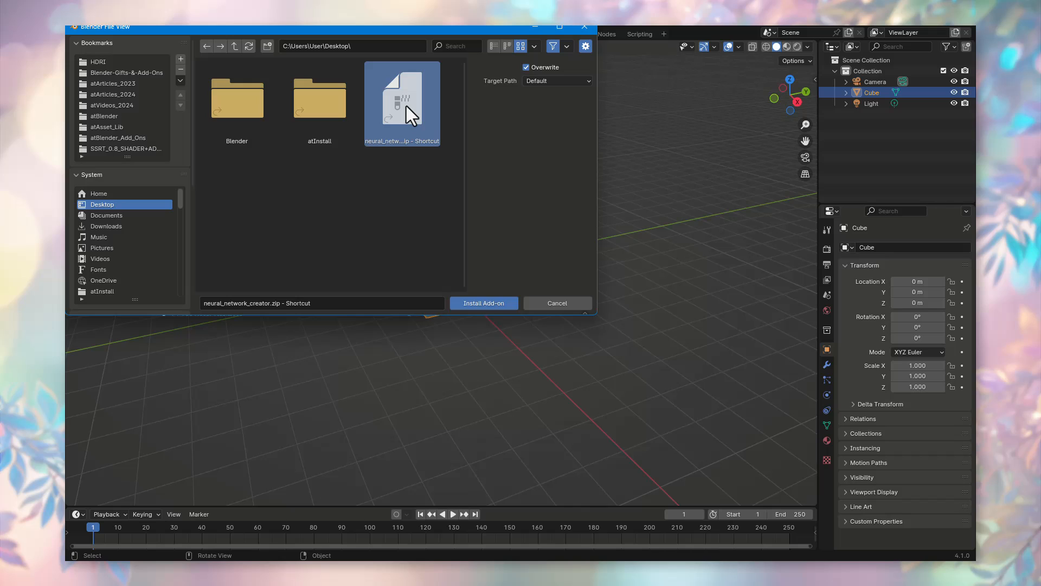
pyautogui.moveTo(484, 303)
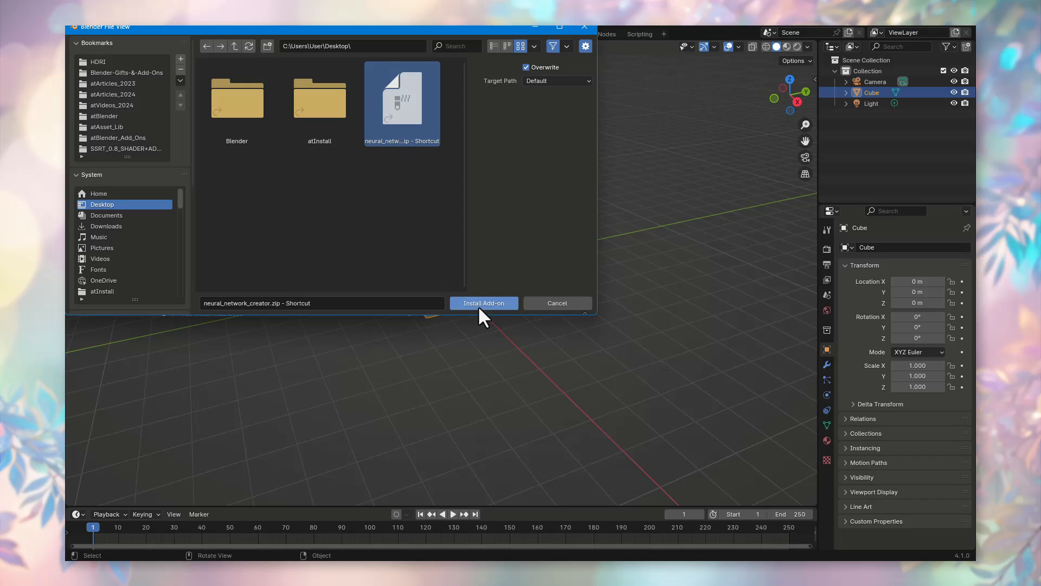
pyautogui.click(483, 303)
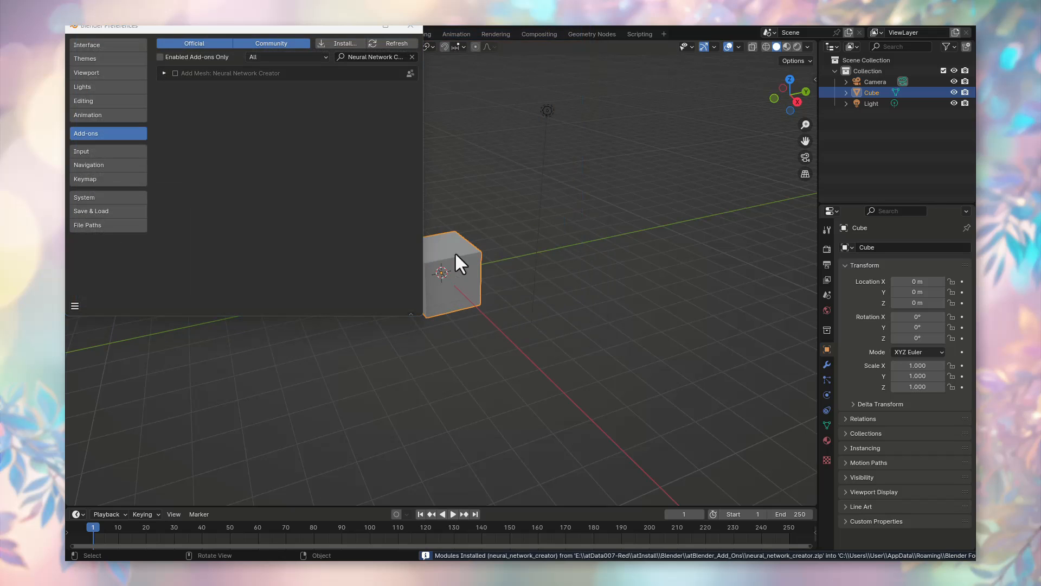
pyautogui.moveTo(174, 73)
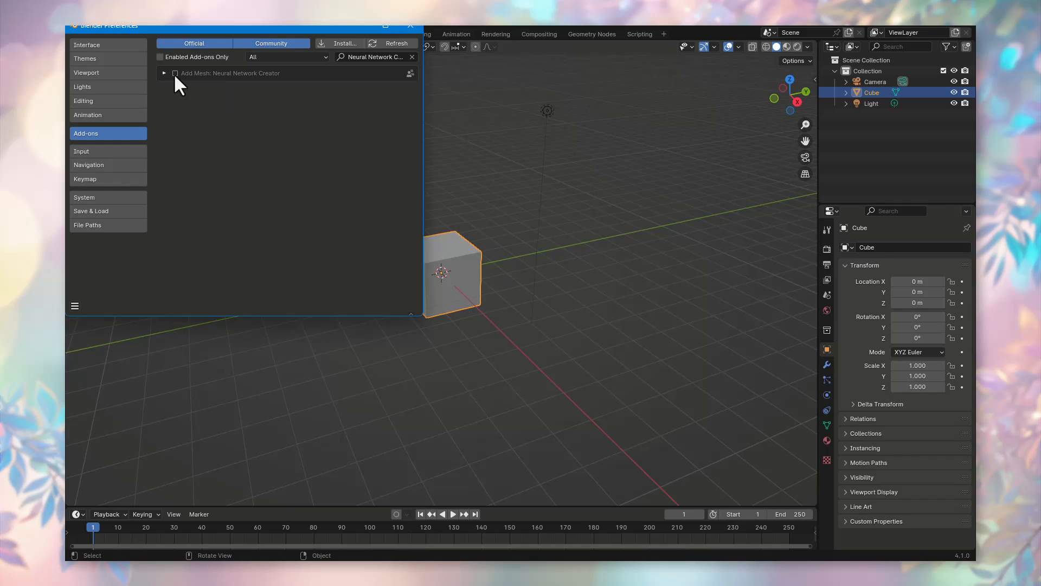
pyautogui.click(164, 73)
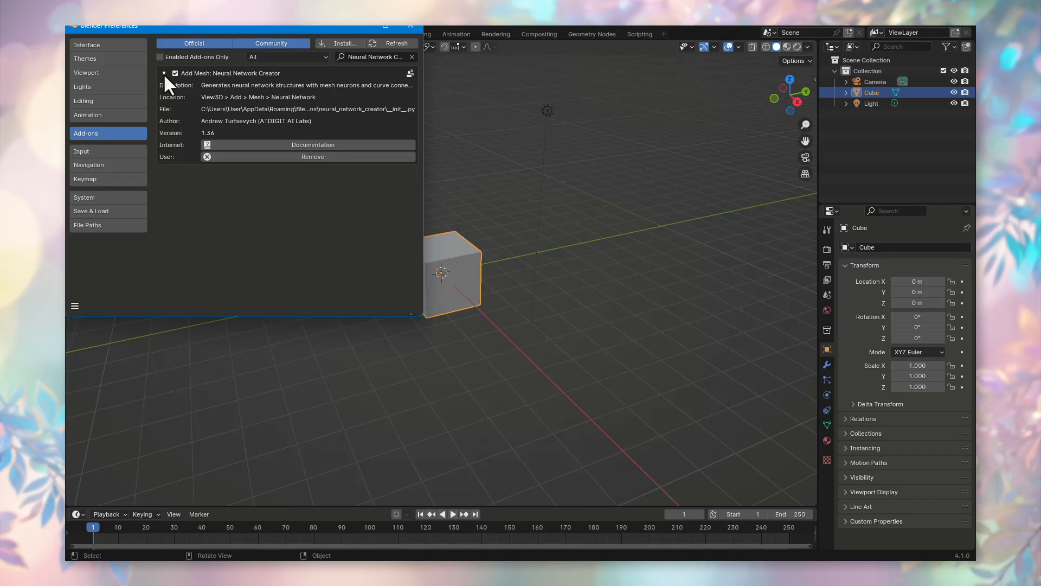
pyautogui.moveTo(415, 44)
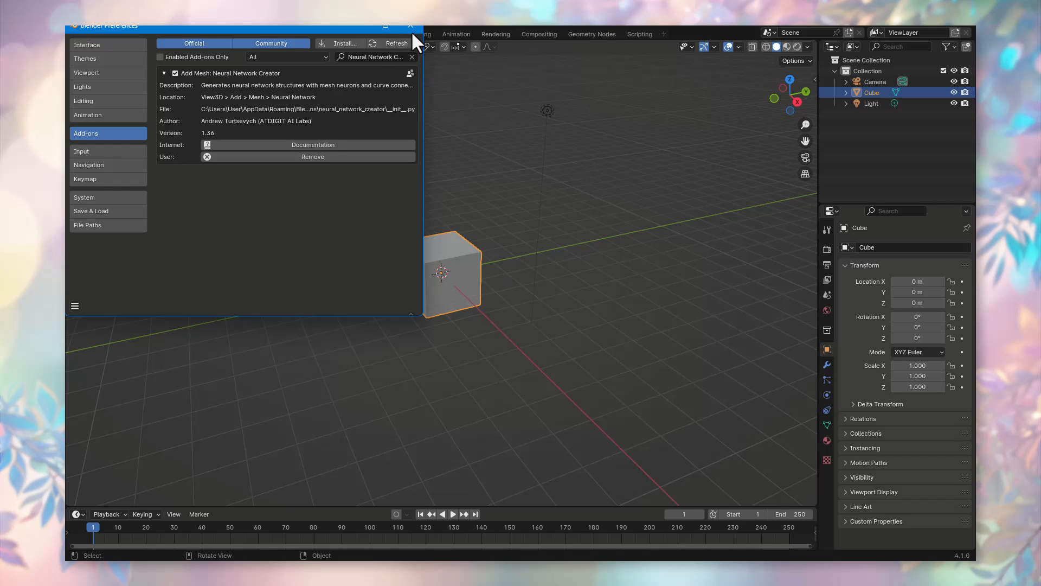
# - Close Preferences and add a 3D Neural Network mesh object to the scene
pyautogui.click(411, 26)
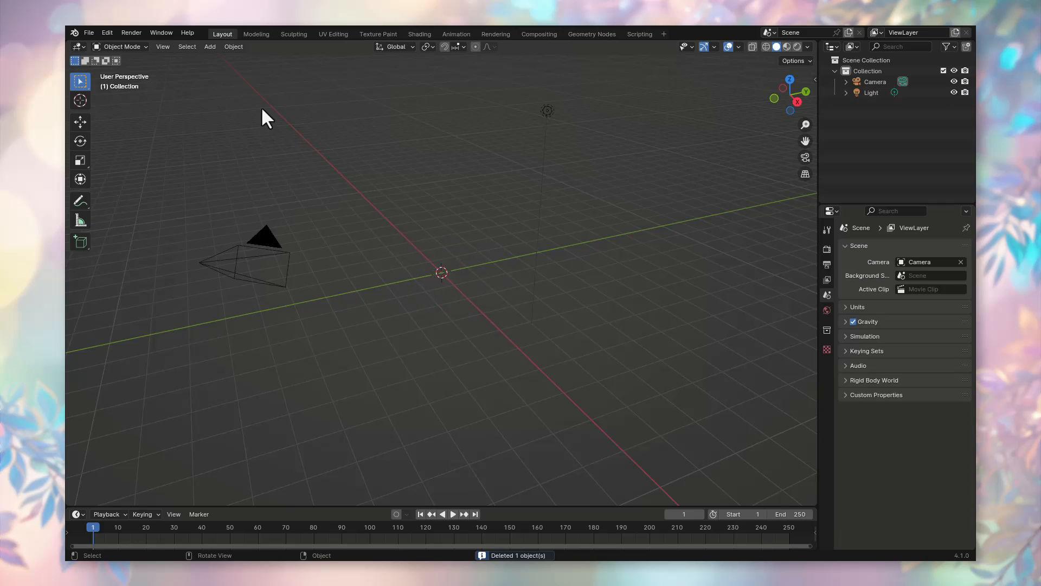
pyautogui.moveTo(210, 47)
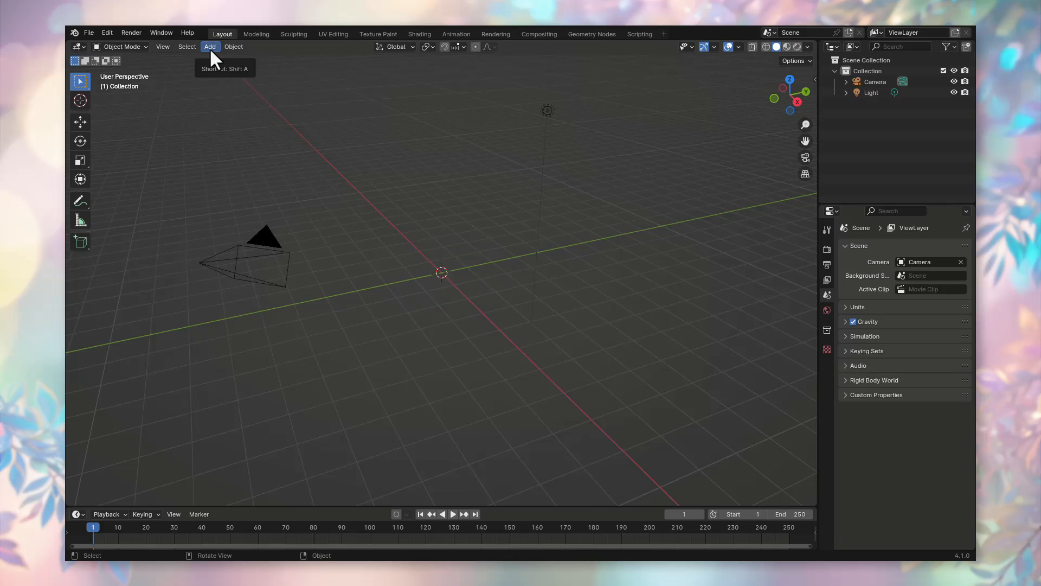
pyautogui.click(210, 47)
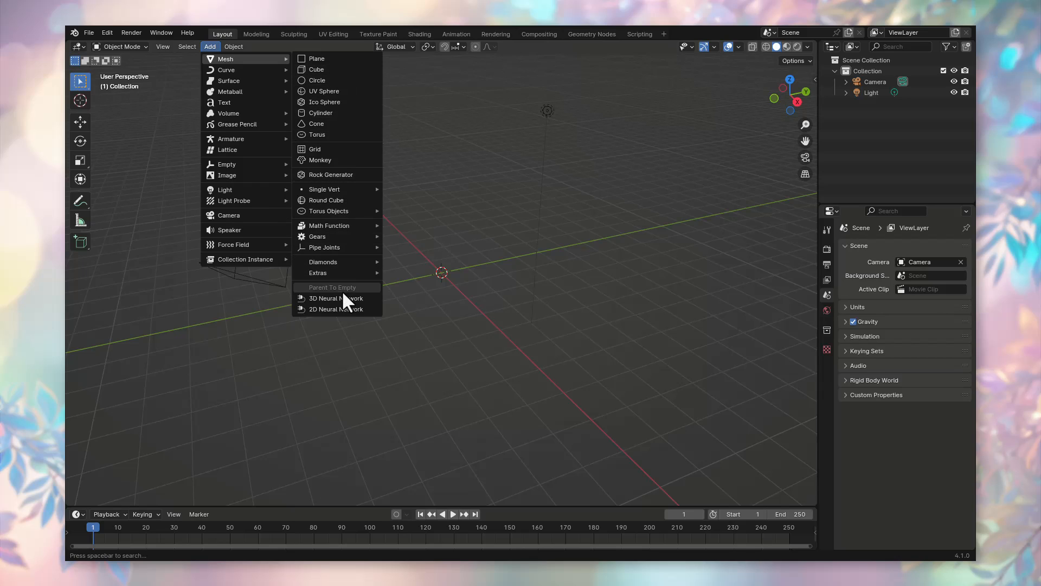
pyautogui.moveTo(344, 298)
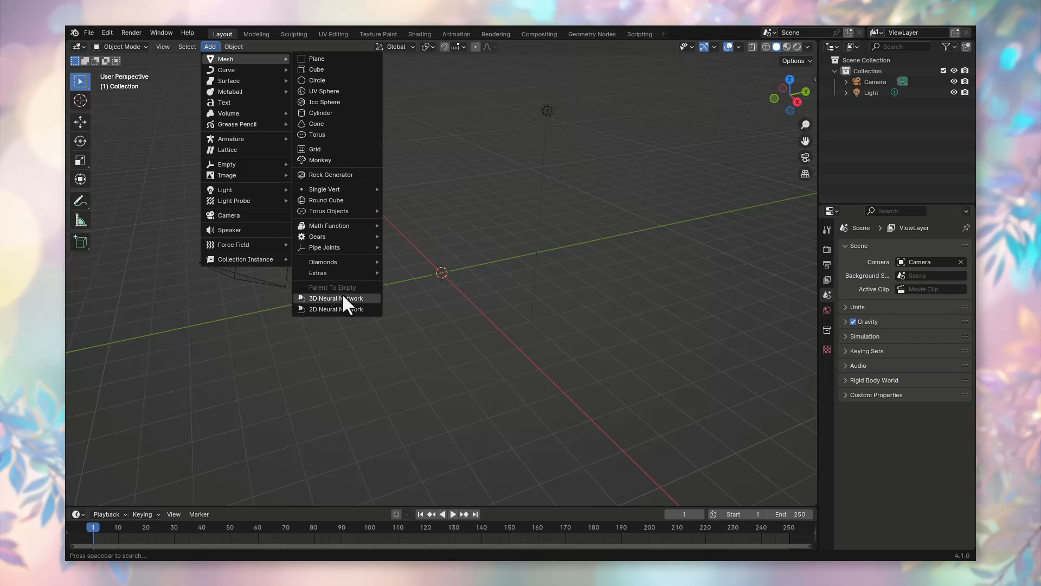
pyautogui.moveTo(346, 299)
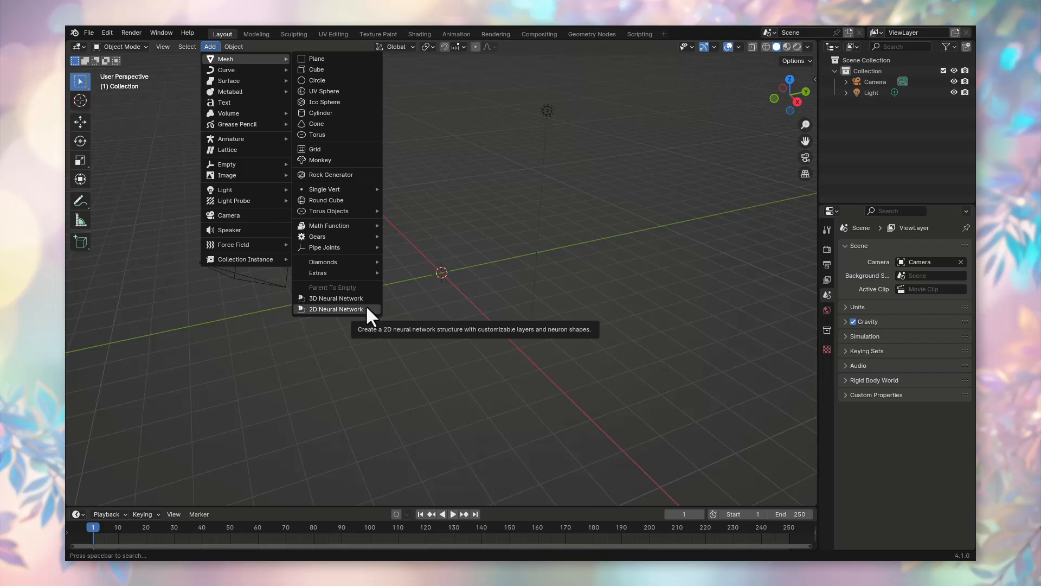
pyautogui.click(336, 298)
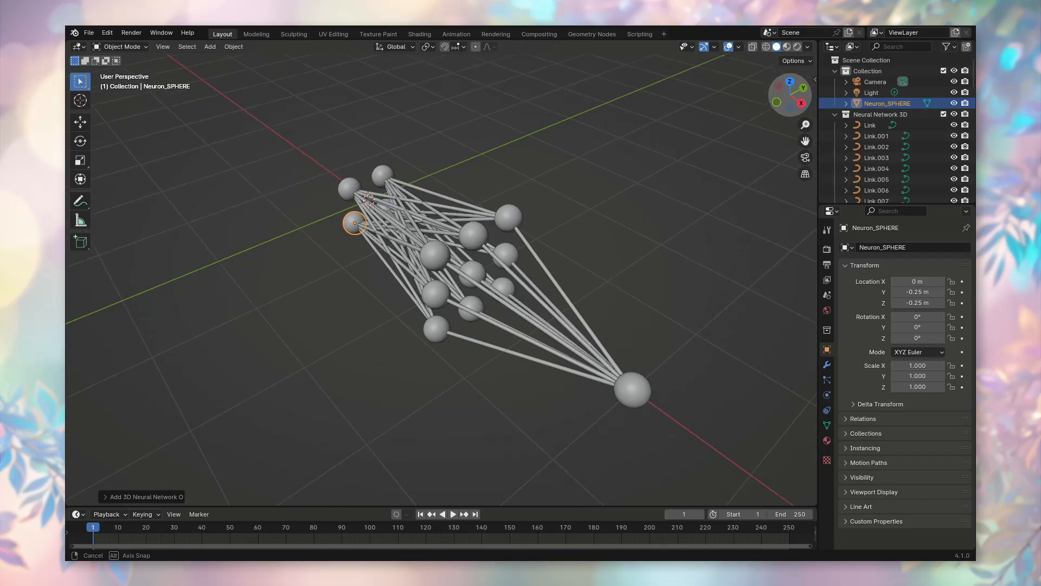
# - Set the network to 6 layers of cube neurons, radius 0.09, layer distance factor 0.71
pyautogui.click(142, 497)
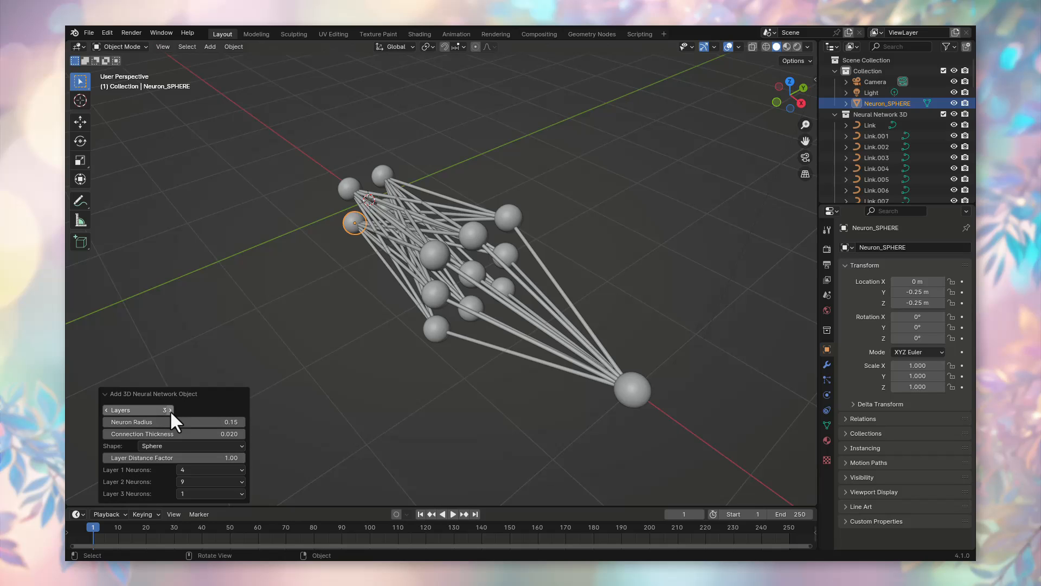
pyautogui.click(169, 410)
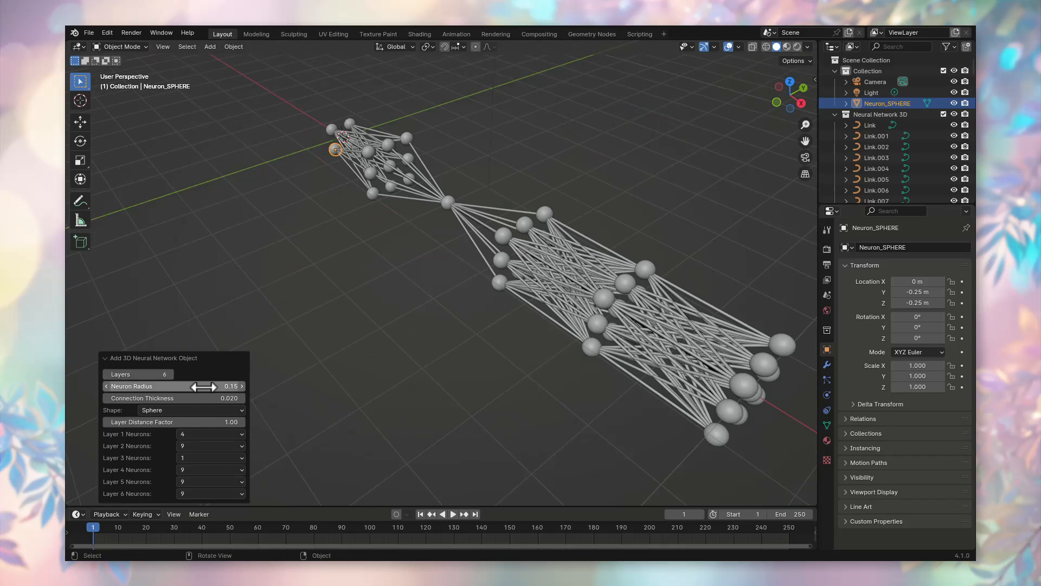
pyautogui.click(191, 410)
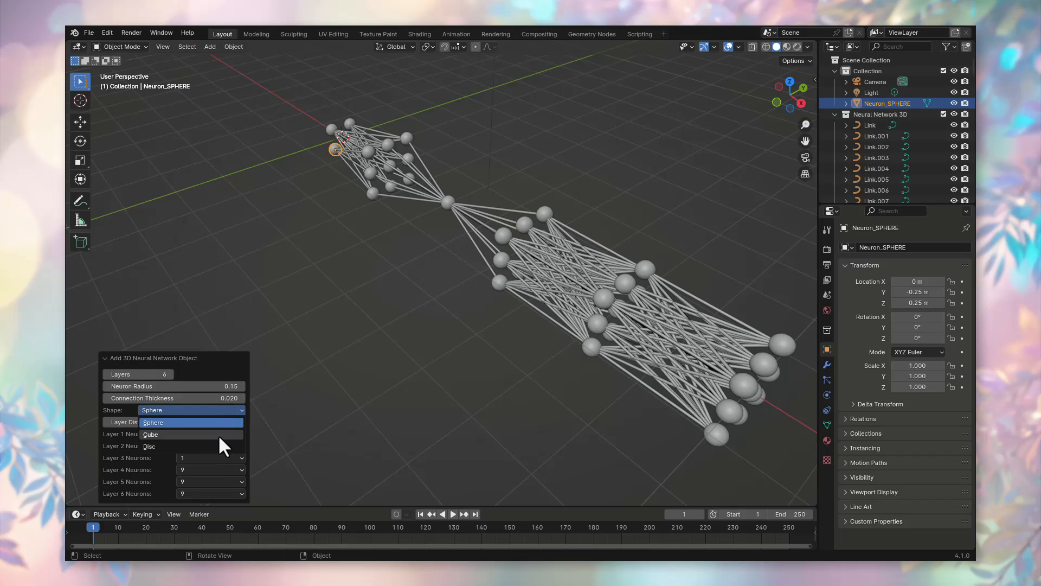
pyautogui.click(151, 434)
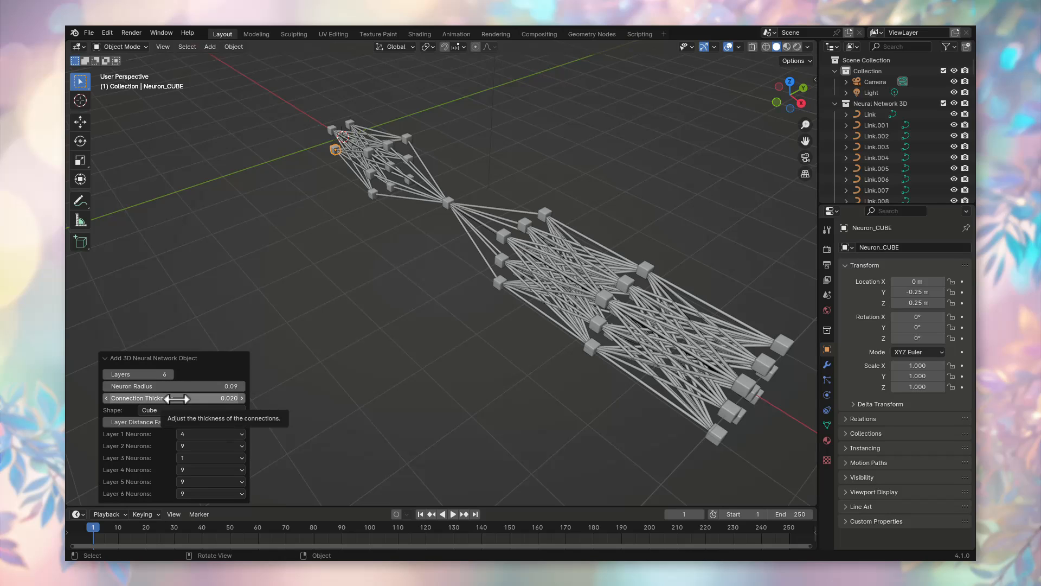
pyautogui.moveTo(166, 398); pyautogui.dragTo(226, 397)
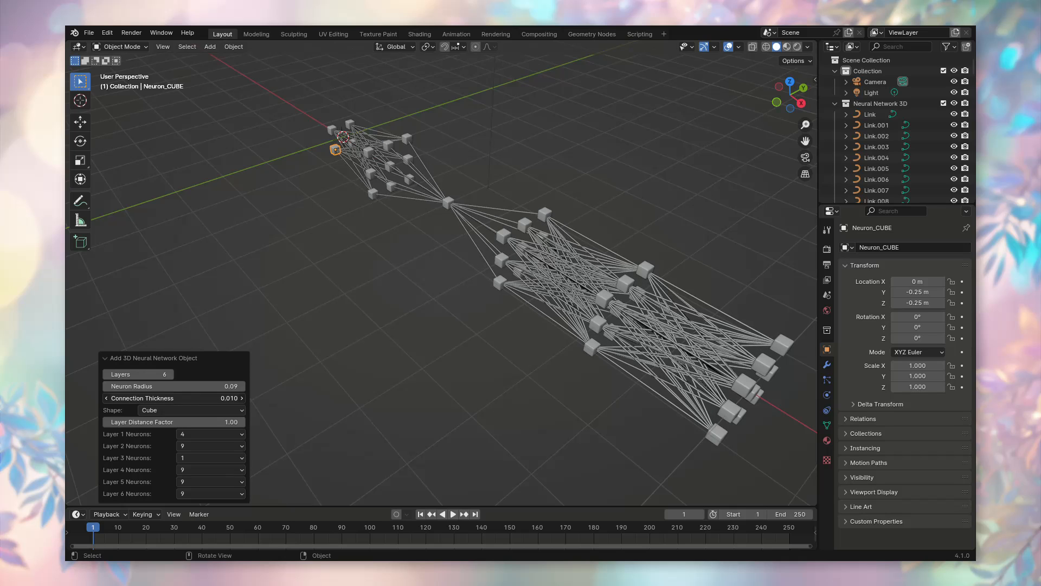
pyautogui.click(174, 397)
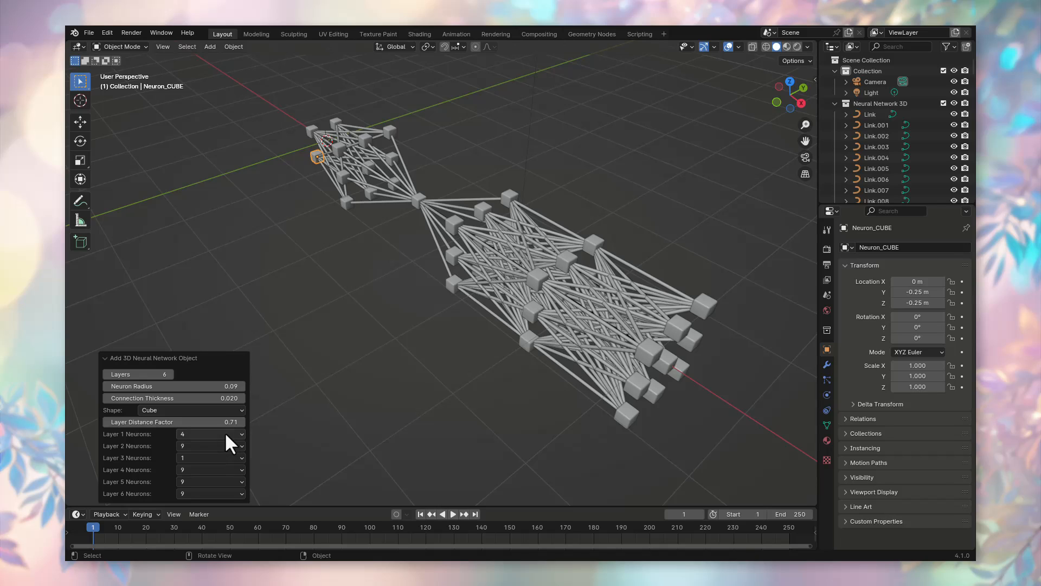
# - Give layer 1 100 neurons and layer 2 49 neurons, and switch to orthographic view
pyautogui.click(209, 434)
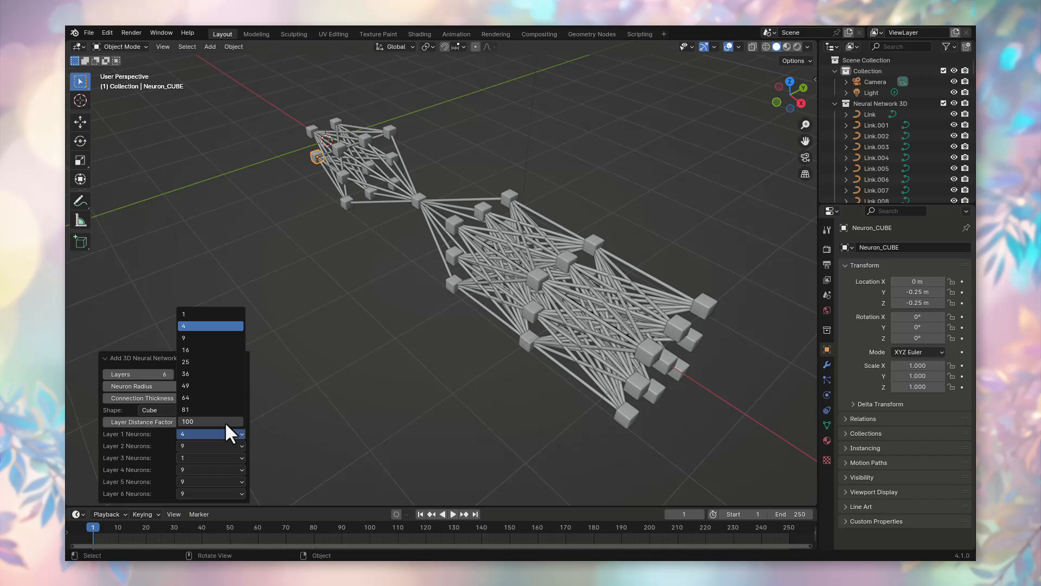
pyautogui.click(188, 421)
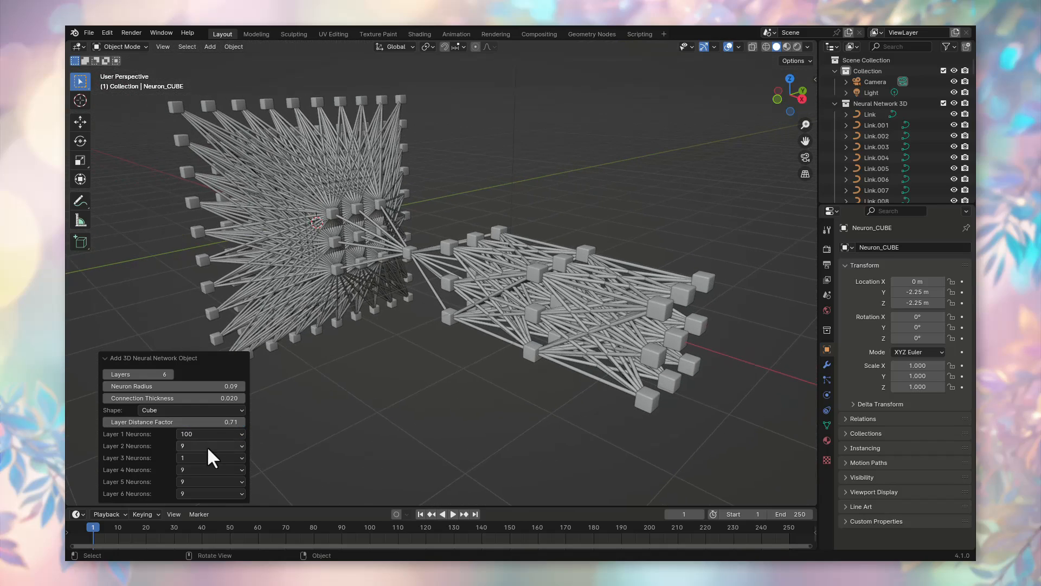
pyautogui.click(209, 446)
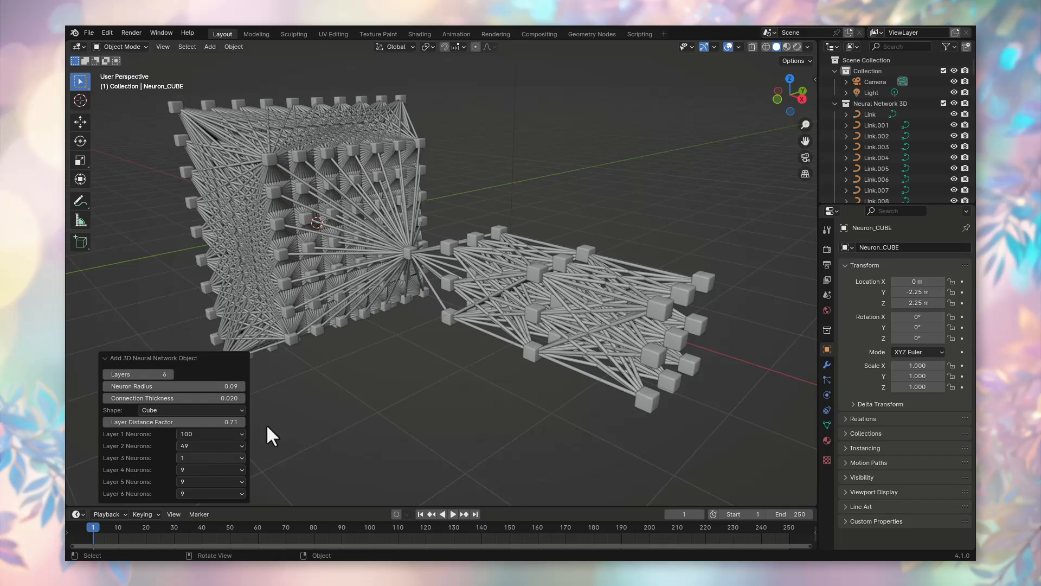
pyautogui.moveTo(805, 174)
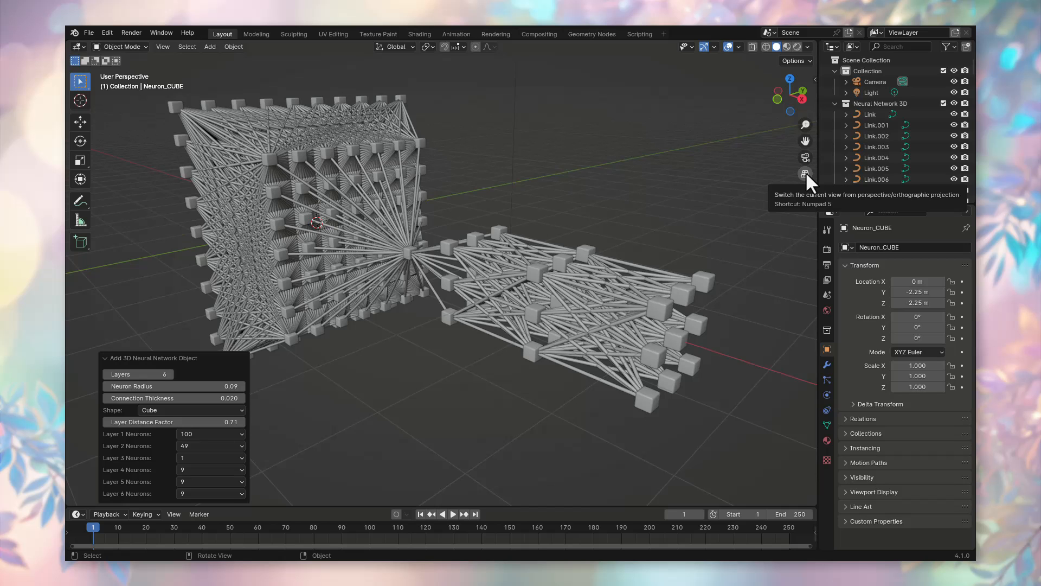
pyautogui.click(805, 172)
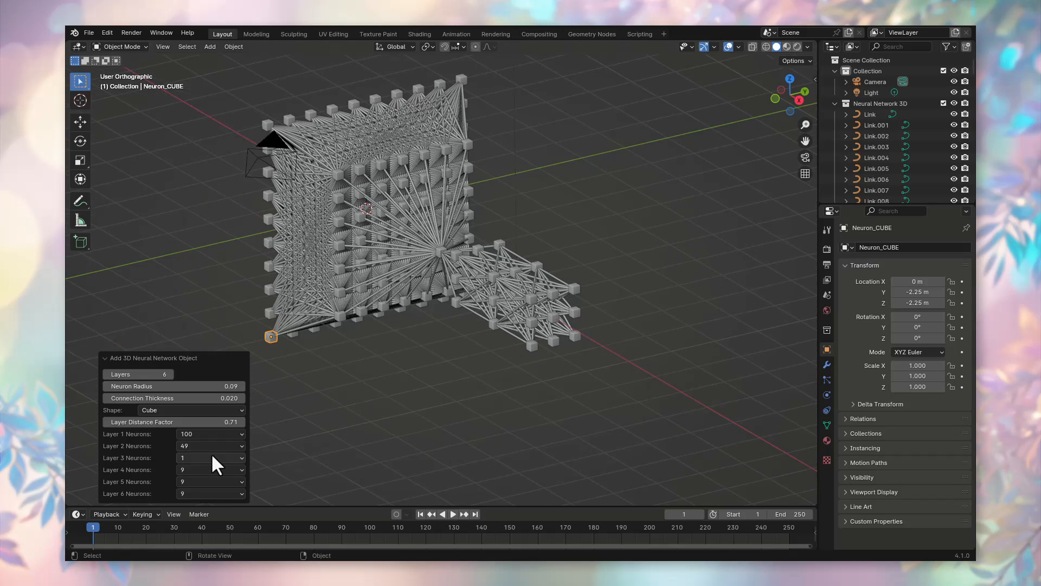
pyautogui.click(209, 458)
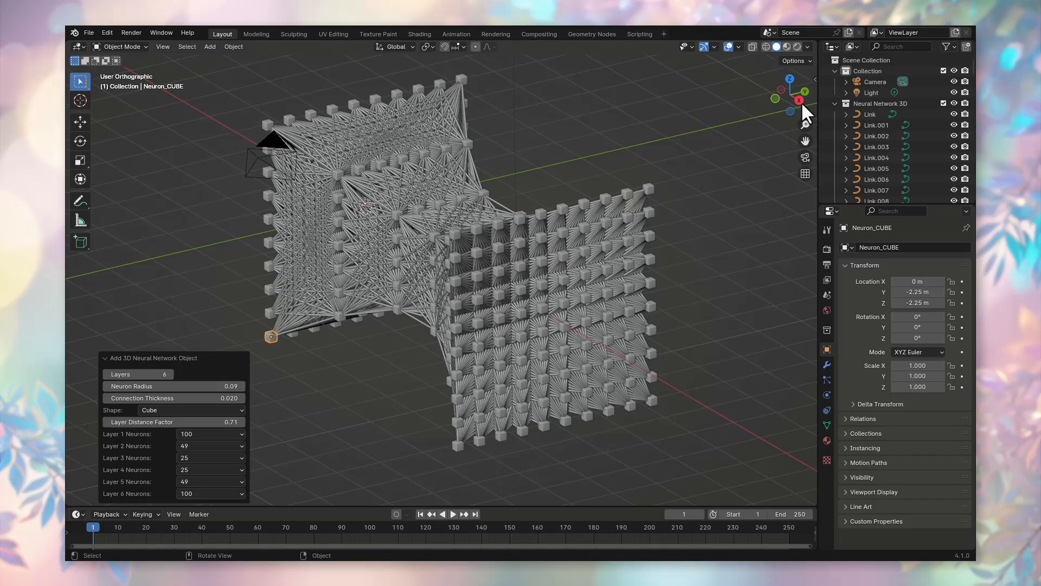
# - Set neuron radius 0.12, connection thickness 0.015 and layer distance factor 0.70
pyautogui.moveTo(799, 100); pyautogui.dragTo(789, 95)
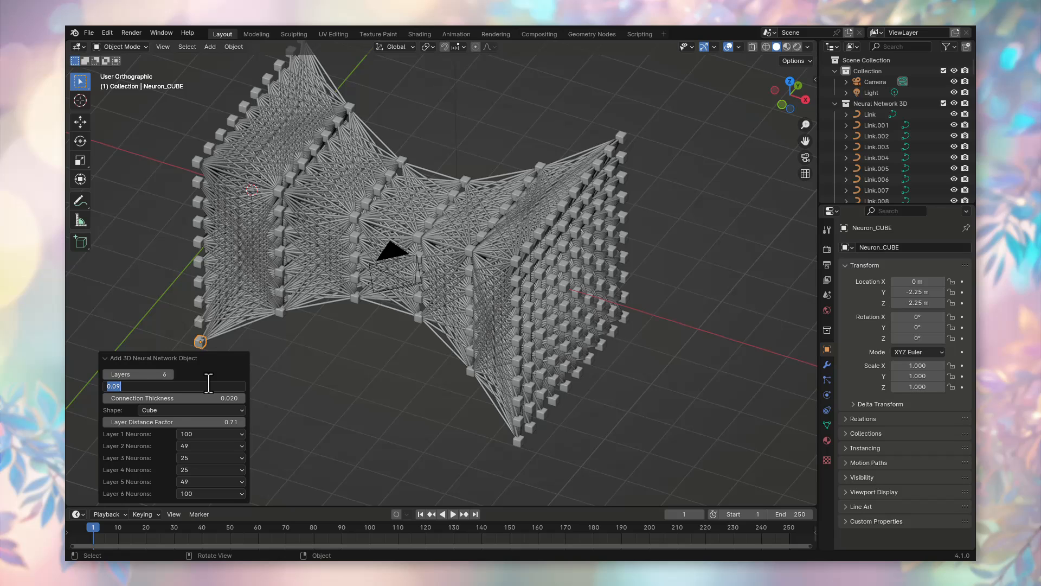
pyautogui.press('ctrl+a')
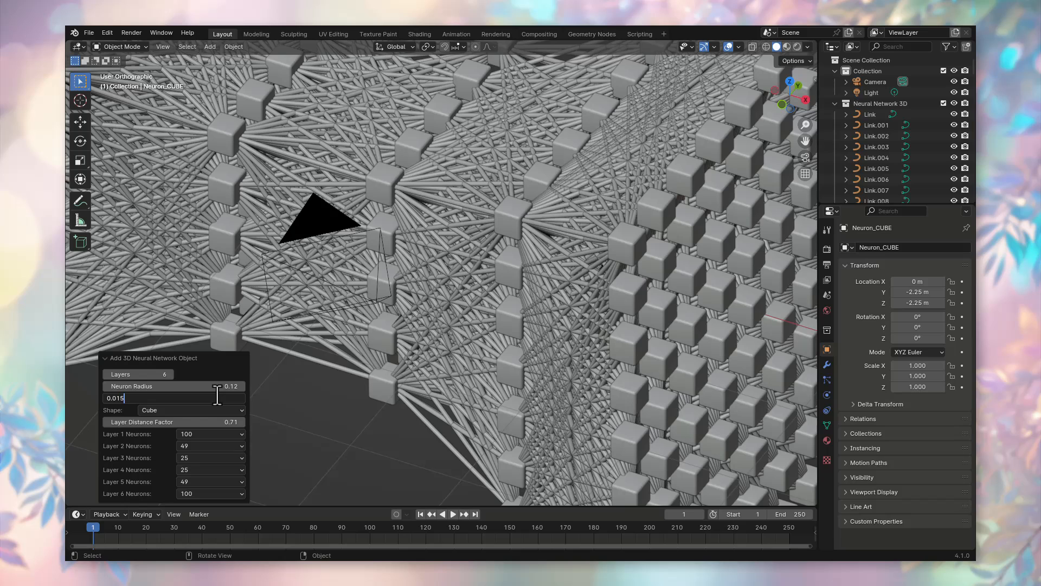
pyautogui.press('Return')
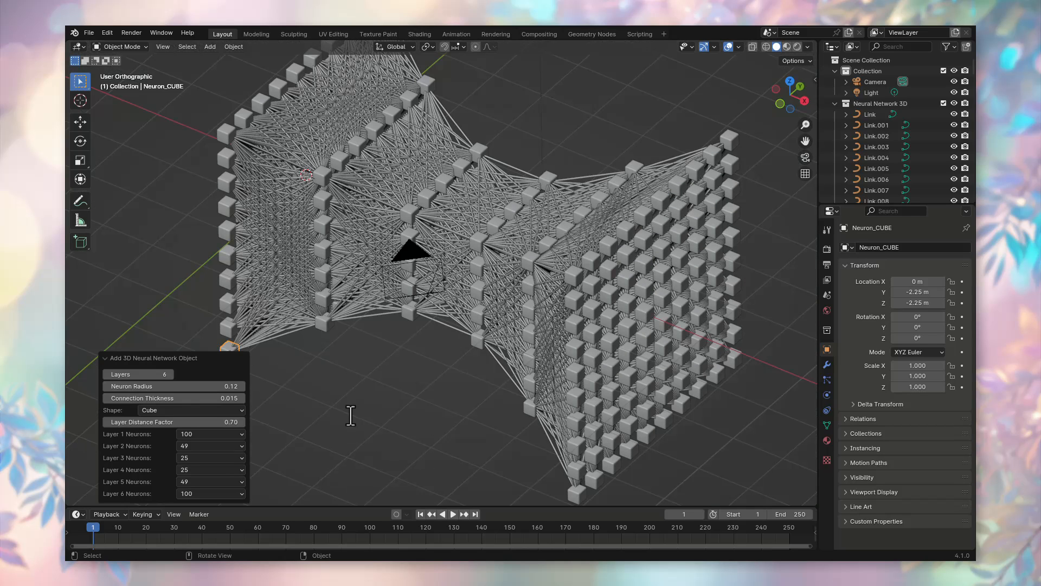
pyautogui.moveTo(465, 266); pyautogui.dragTo(565, 299)
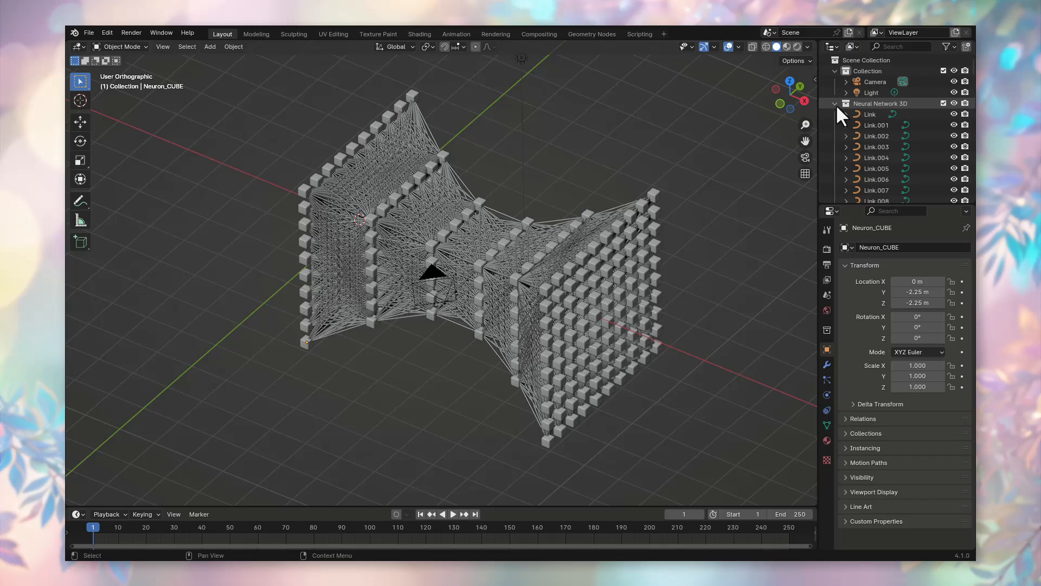
# - Collapse the Neural Network 3D collection and toggle its exclude checkbox off and on
pyautogui.click(836, 103)
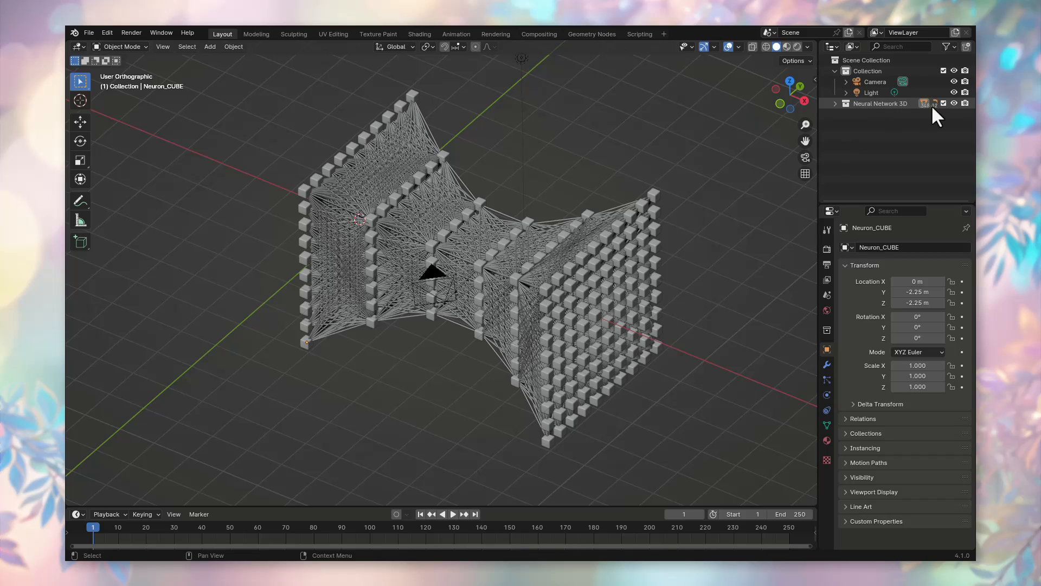
pyautogui.moveTo(943, 103)
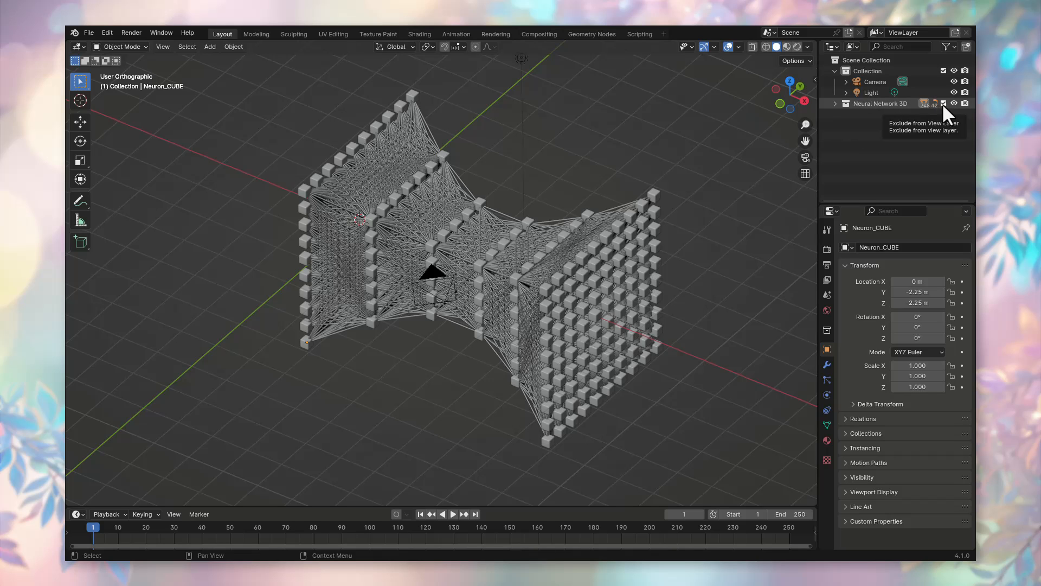
pyautogui.click(944, 103)
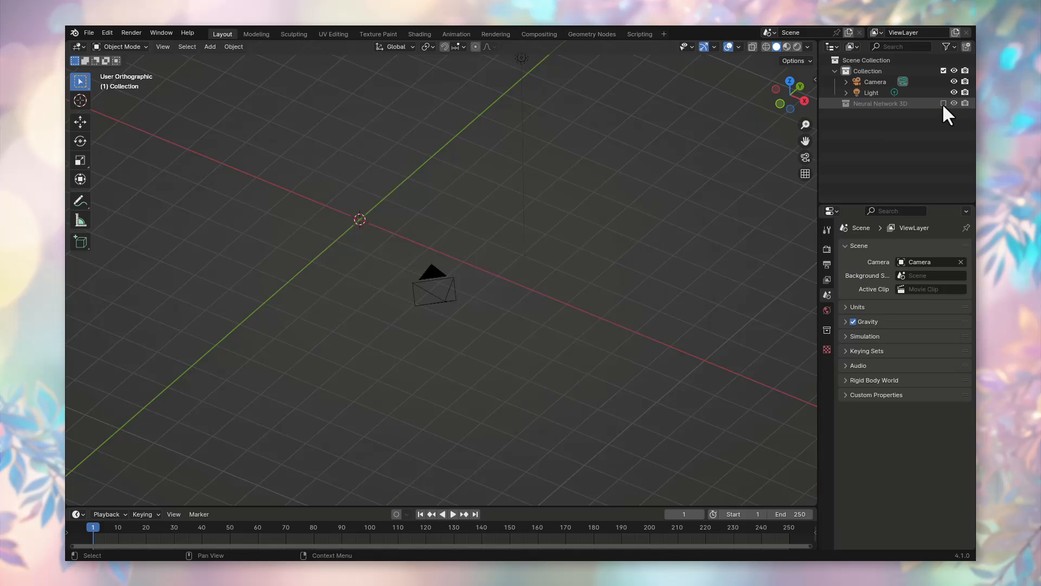
pyautogui.click(943, 103)
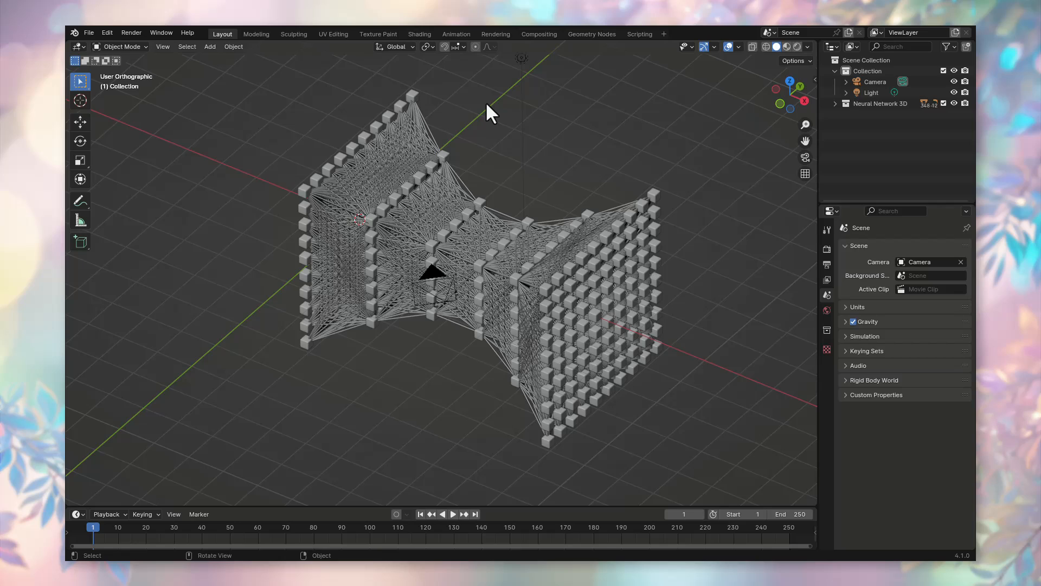
pyautogui.moveTo(464, 109)
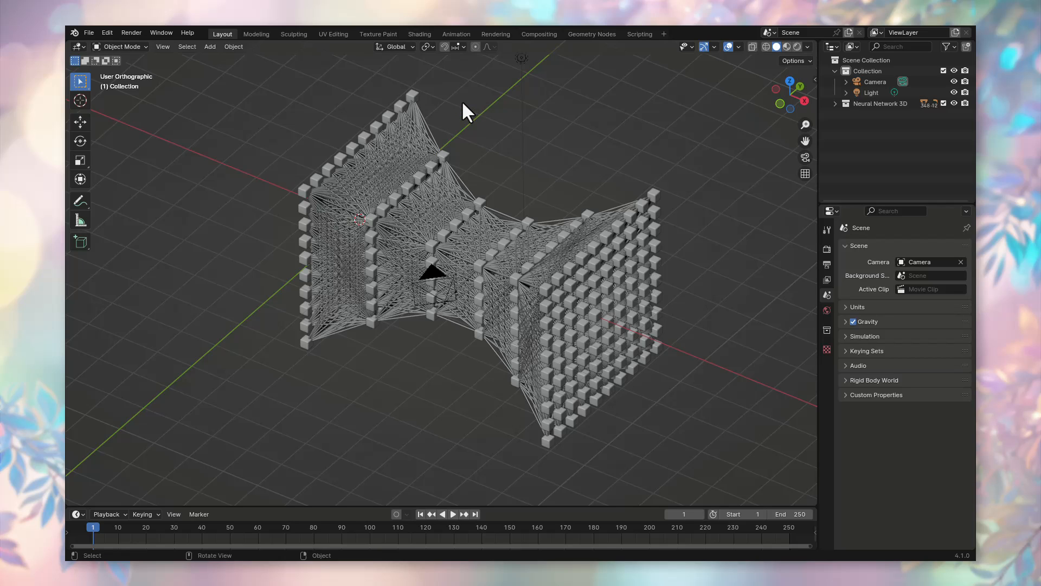
pyautogui.moveTo(423, 104)
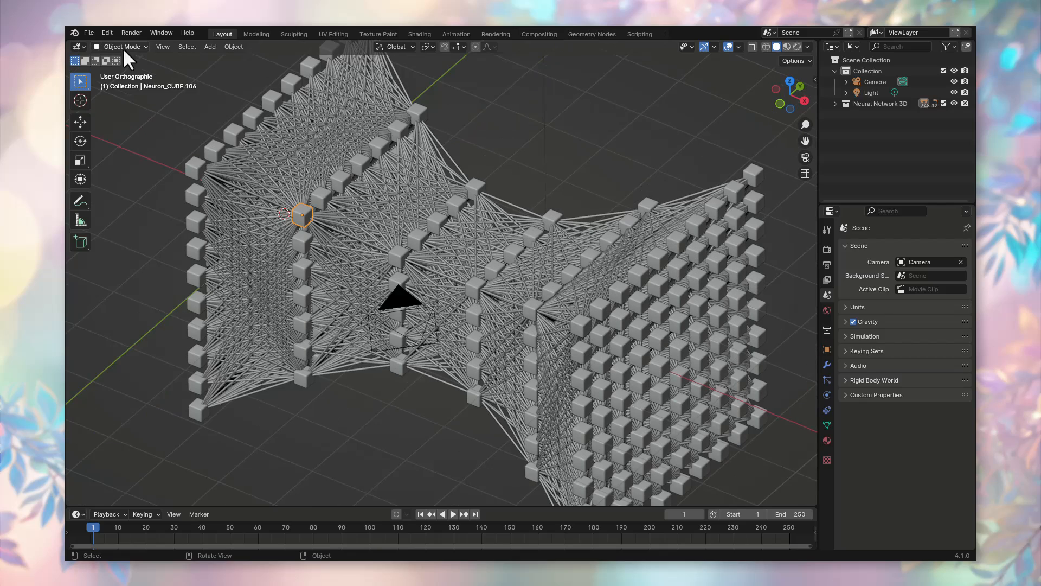
# - Select the whole neuron cube mesh in Edit Mode and scale/bevel it
pyautogui.press('Tab')
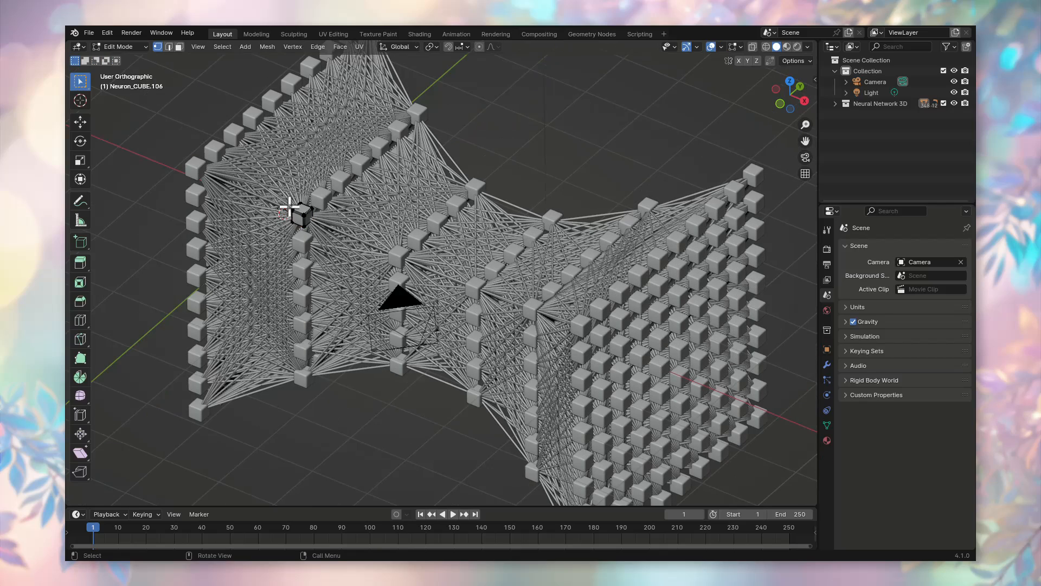
pyautogui.click(300, 216)
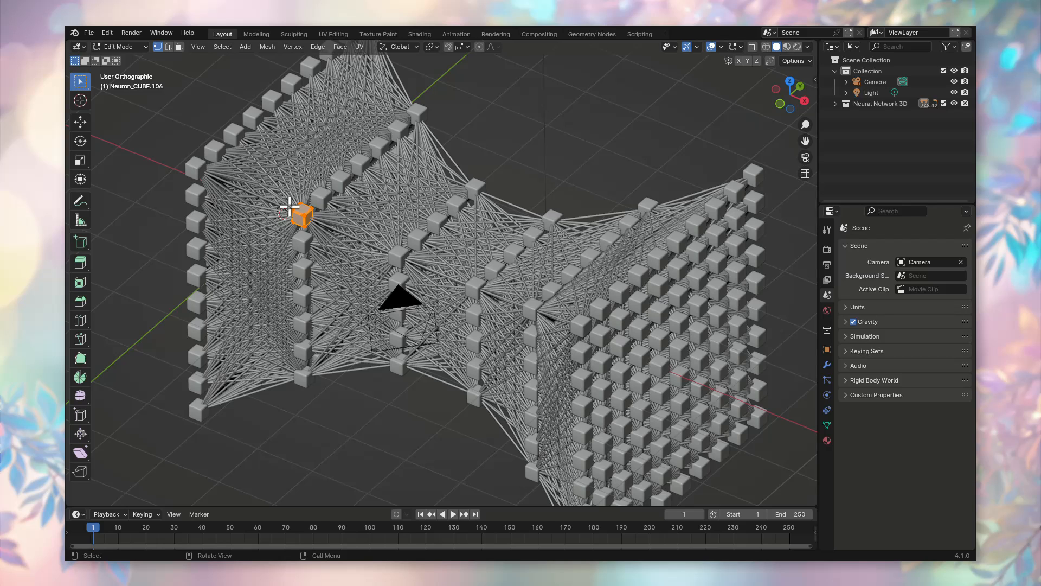
pyautogui.press('s')
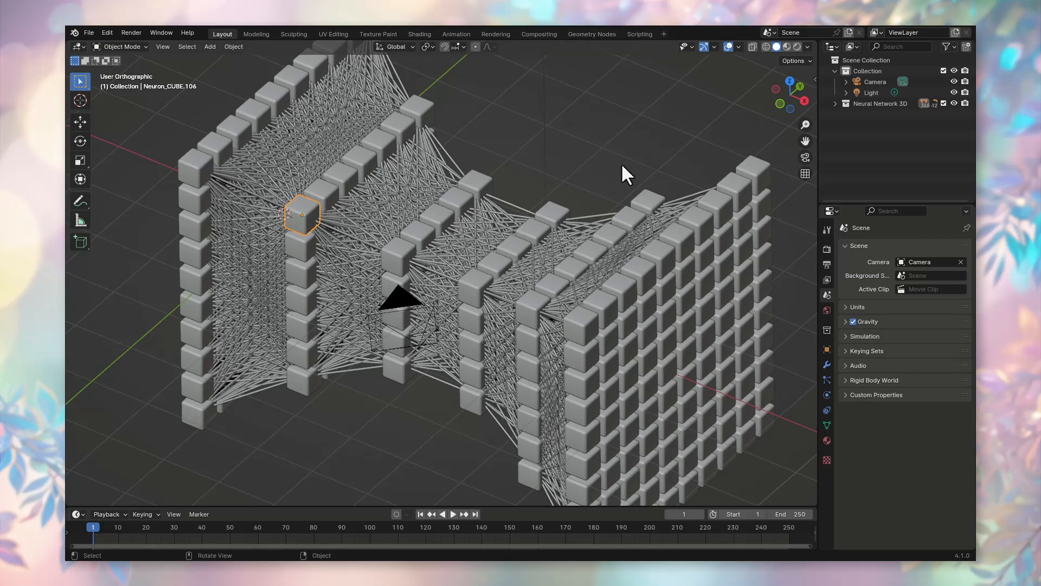
pyautogui.moveTo(805, 142)
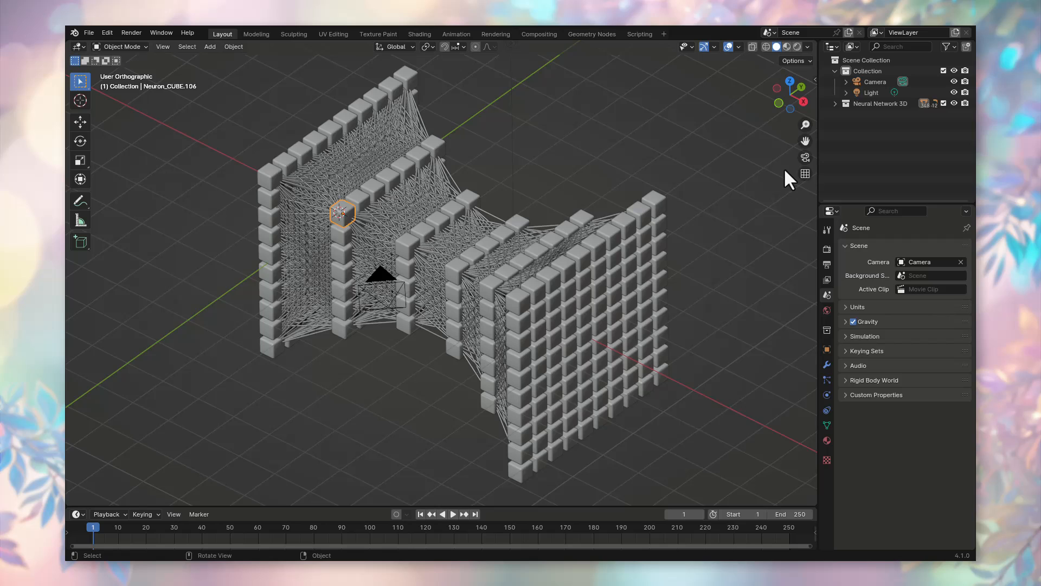
pyautogui.moveTo(778, 131)
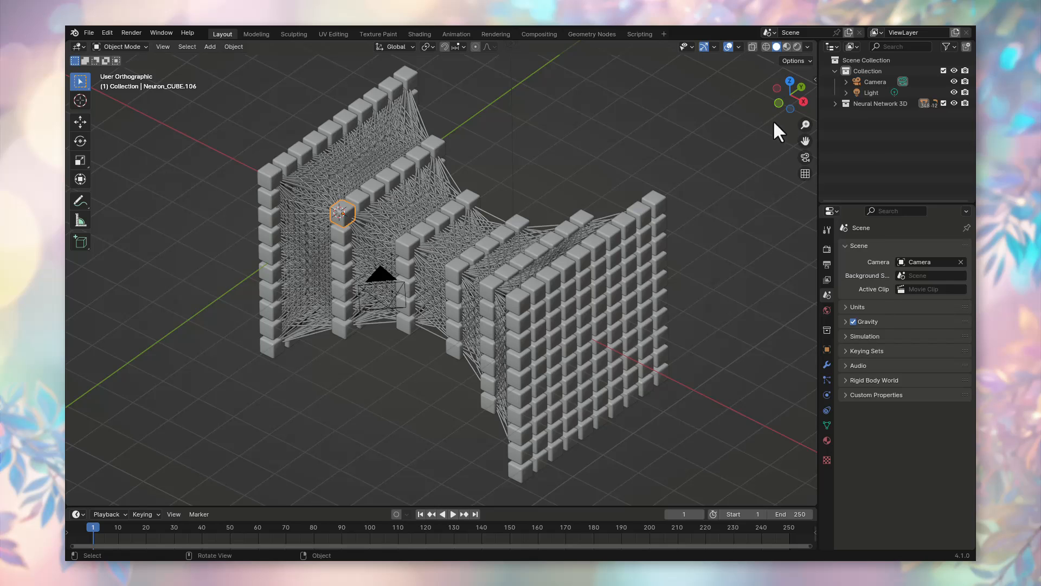
pyautogui.click(420, 34)
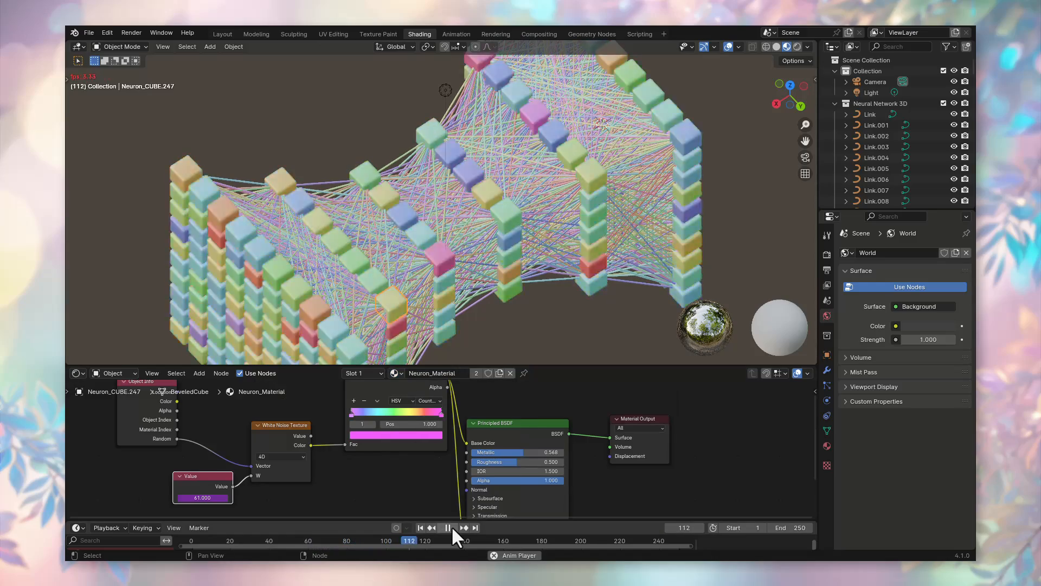
# - Stop the animation playback
pyautogui.click(222, 34)
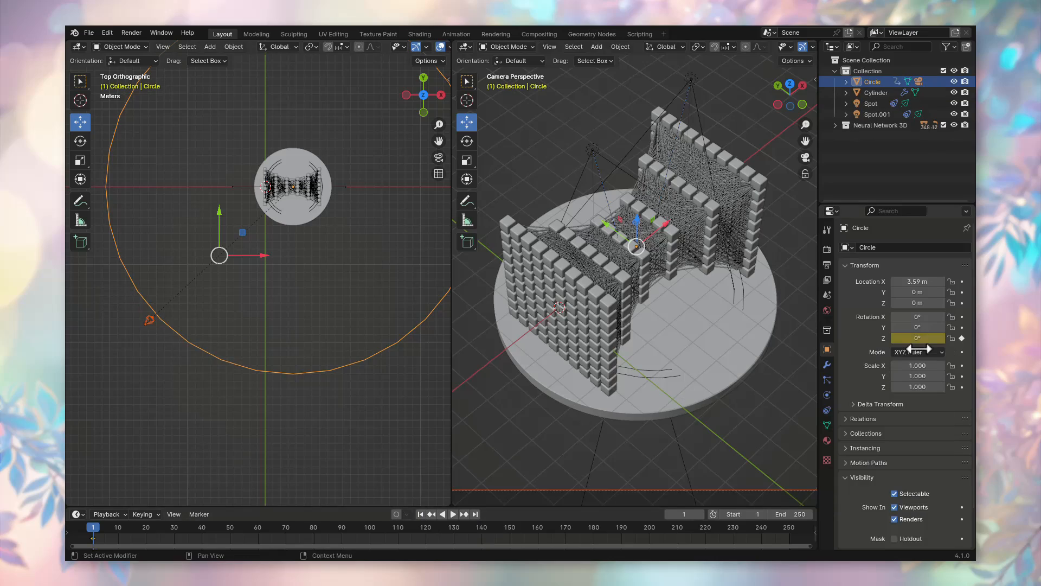
# - Insert a Z rotation keyframe on the Circle, then switch to the Move tool
pyautogui.click(452, 514)
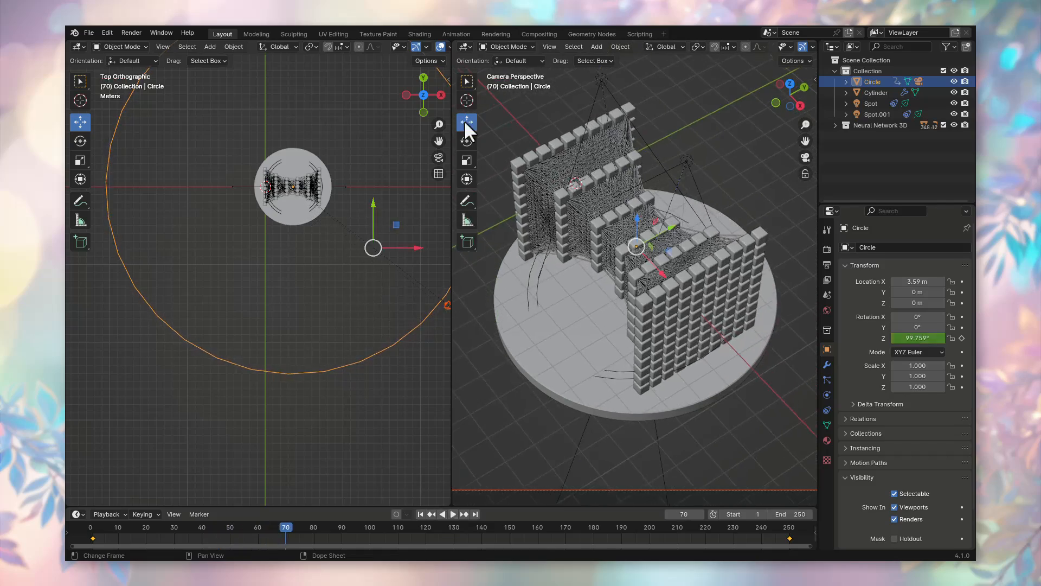
pyautogui.click(456, 34)
pyautogui.write('vol')
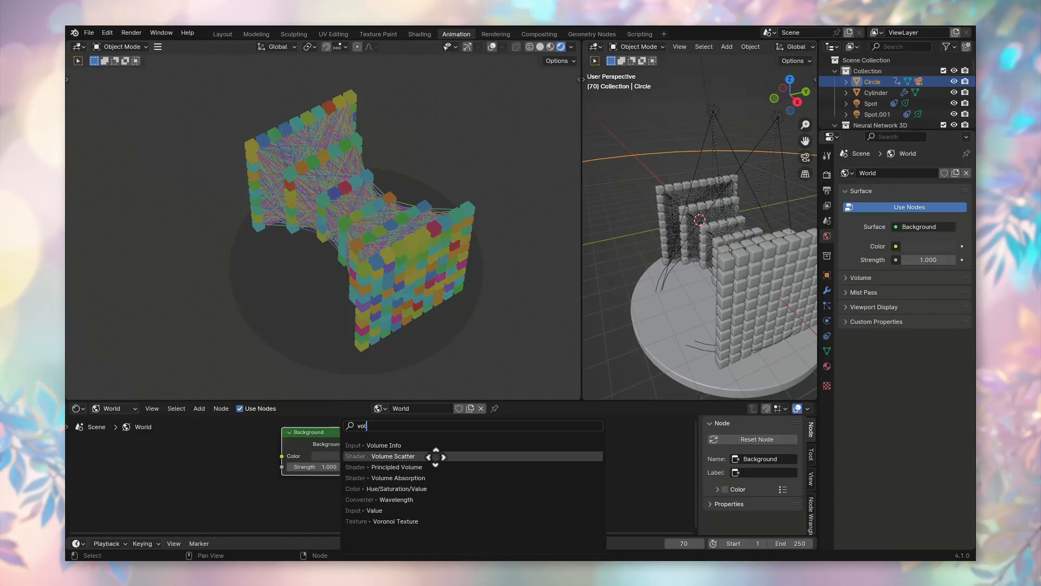
# - Add a Volume Scatter node to the World shader's Volume output
pyautogui.click(419, 34)
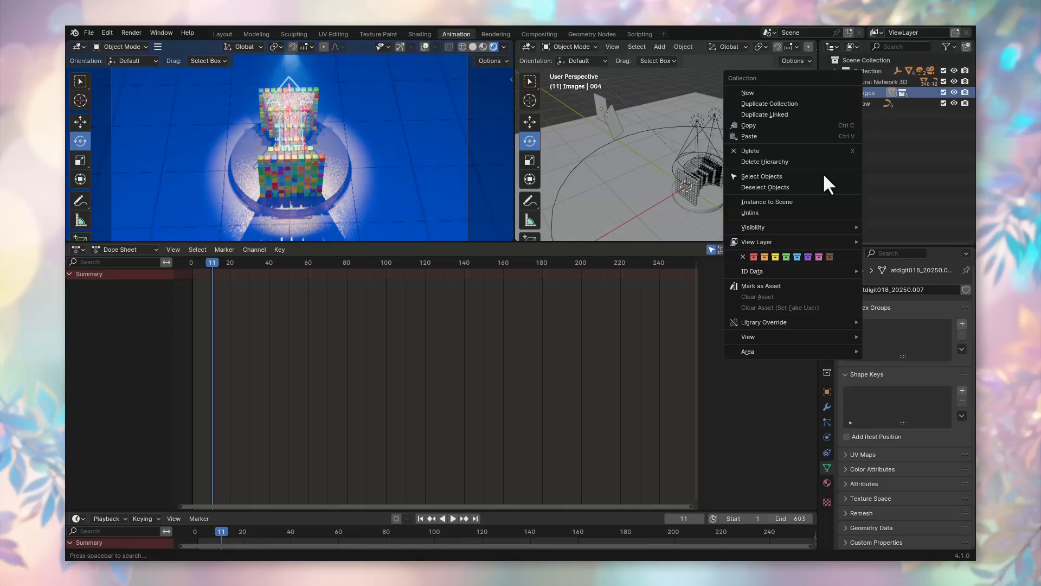
# - Select the Images collection objects and scrub the timeline through frames 245, 285, 423 and 552
pyautogui.click(761, 176)
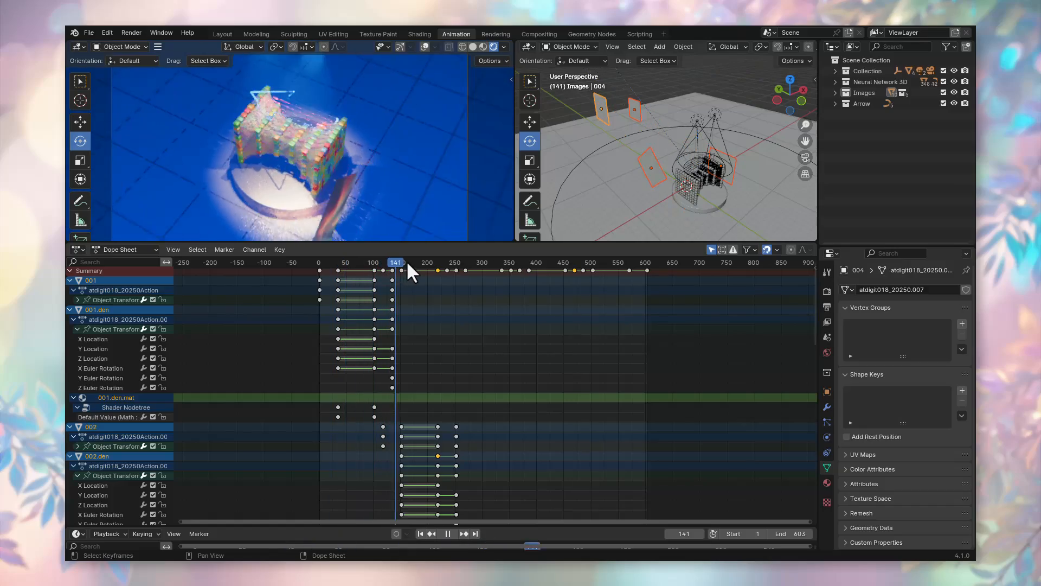
pyautogui.moveTo(396, 262); pyautogui.dragTo(452, 262)
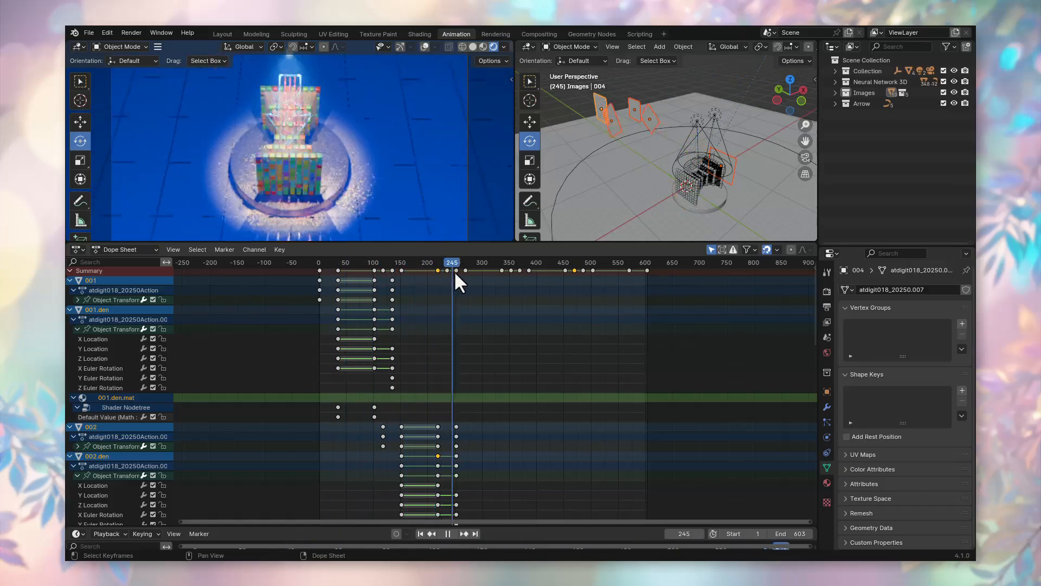
pyautogui.moveTo(452, 262); pyautogui.dragTo(473, 262)
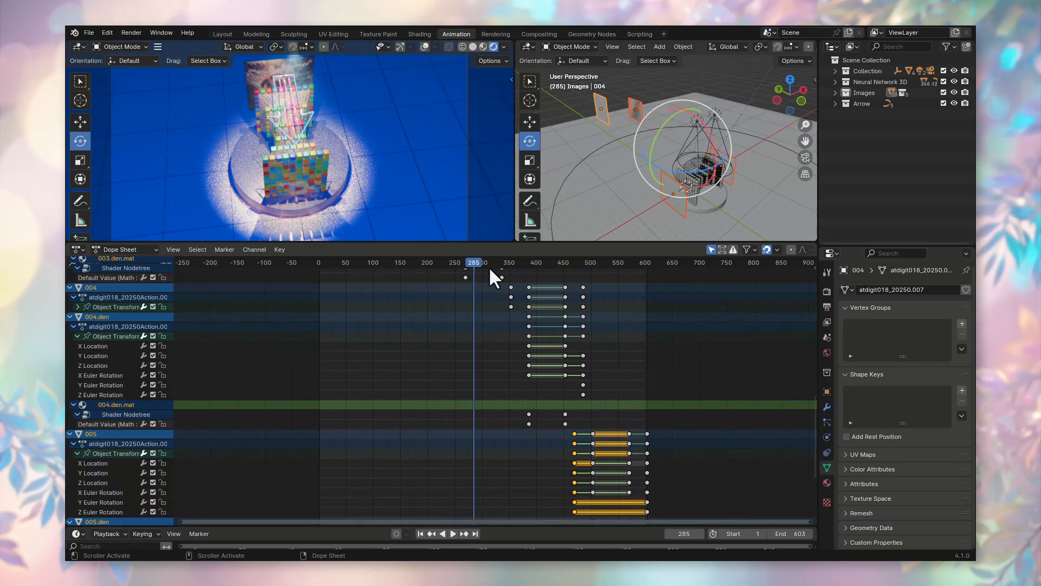
pyautogui.click(453, 533)
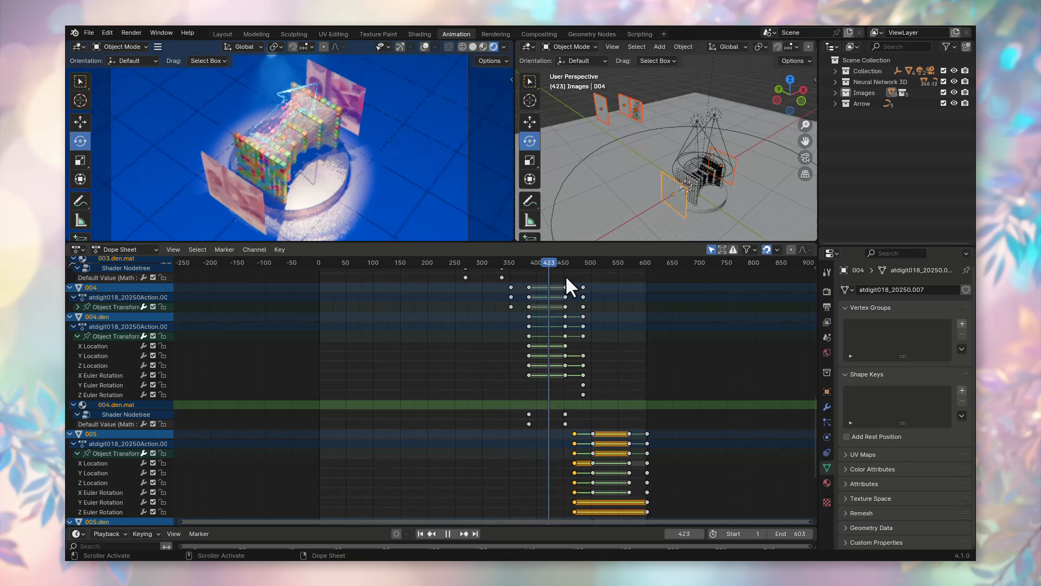
pyautogui.click(618, 262)
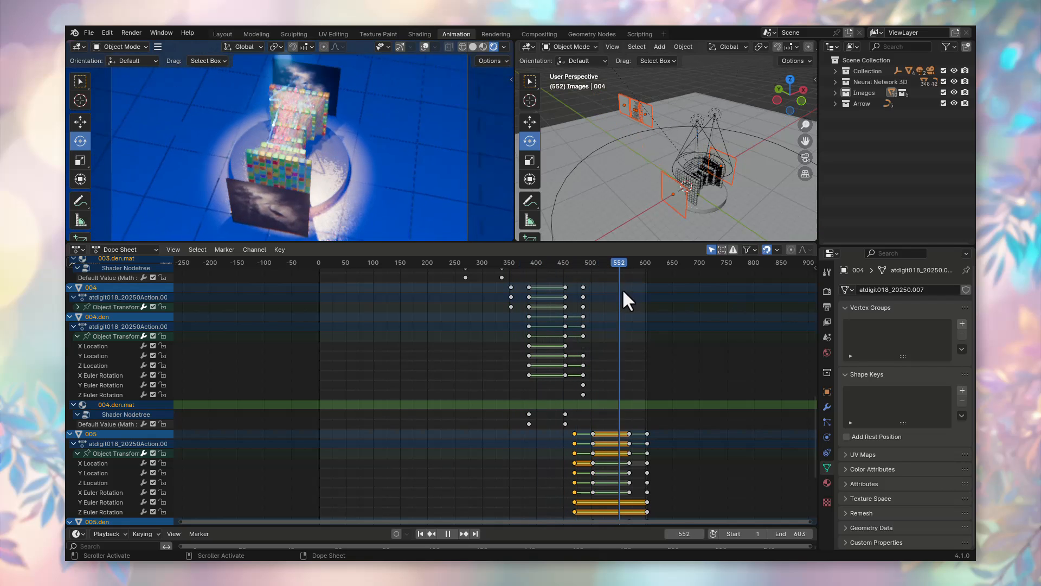